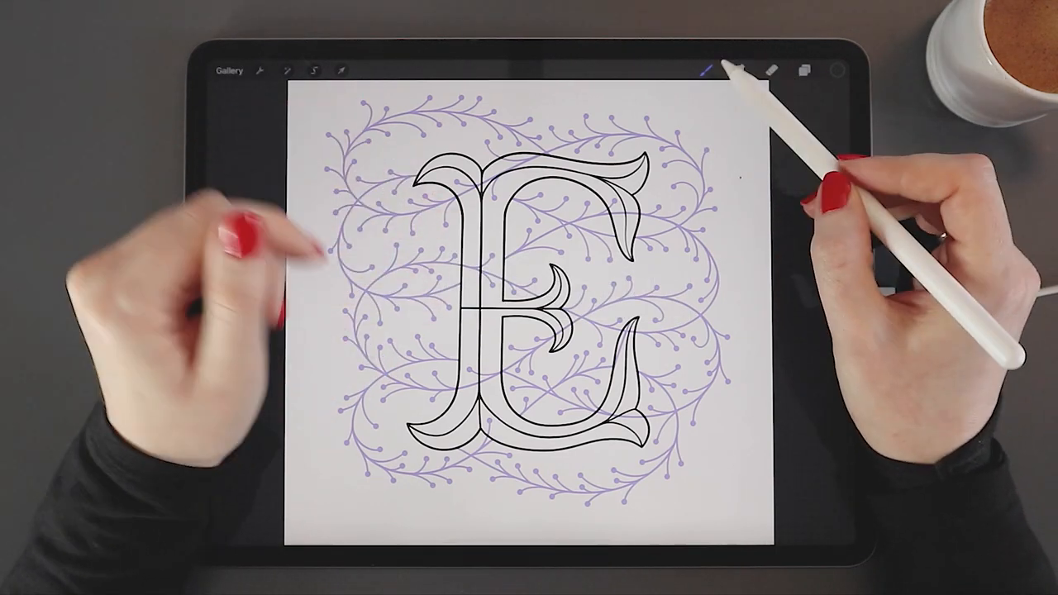
# - Leave the letter E drawing and switch to the lettering toolkit page in Safari
pyautogui.click(716, 63)
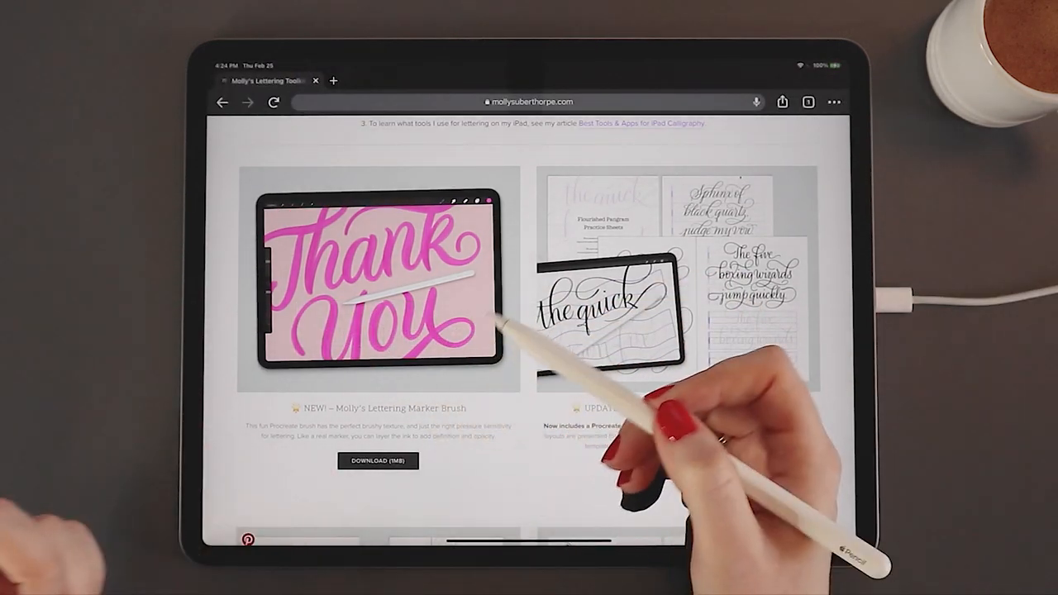
# - Download the lettering marker brush zip from WeTransfer and save it to the iCloud Drive brushes folder
pyautogui.click(377, 459)
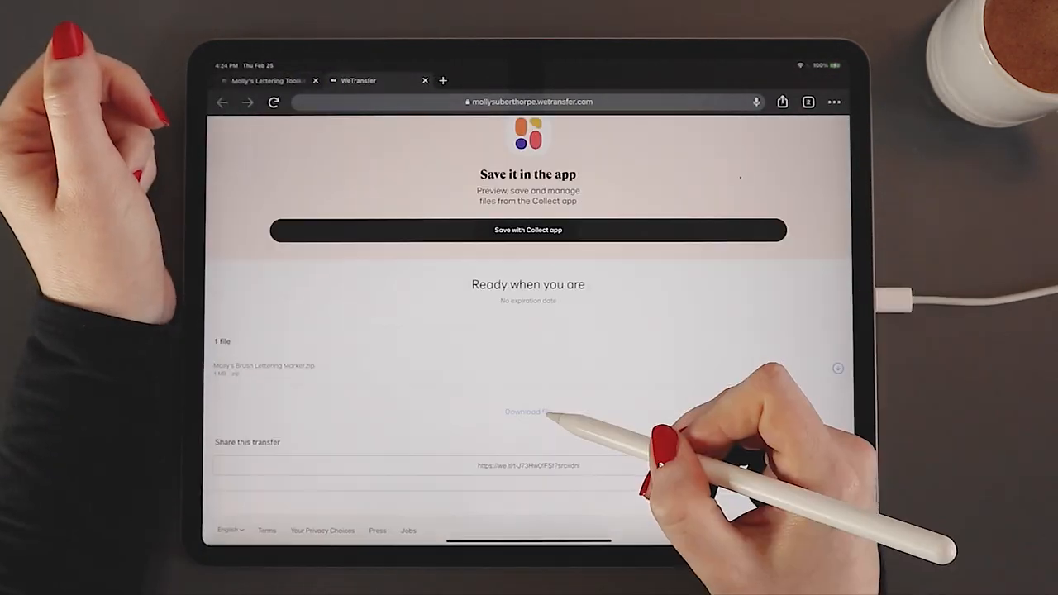
pyautogui.click(526, 410)
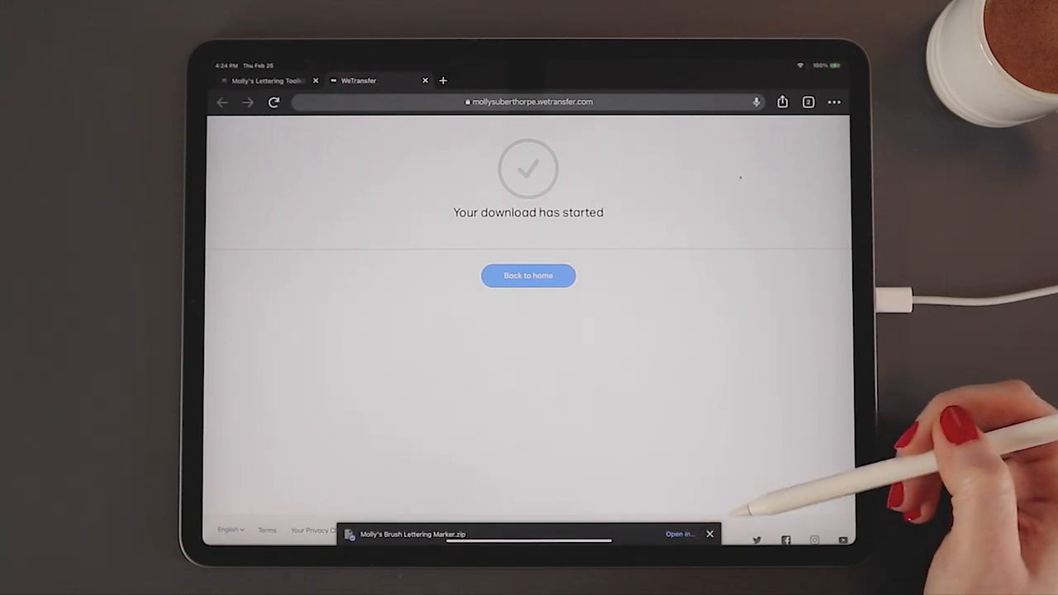
pyautogui.click(681, 533)
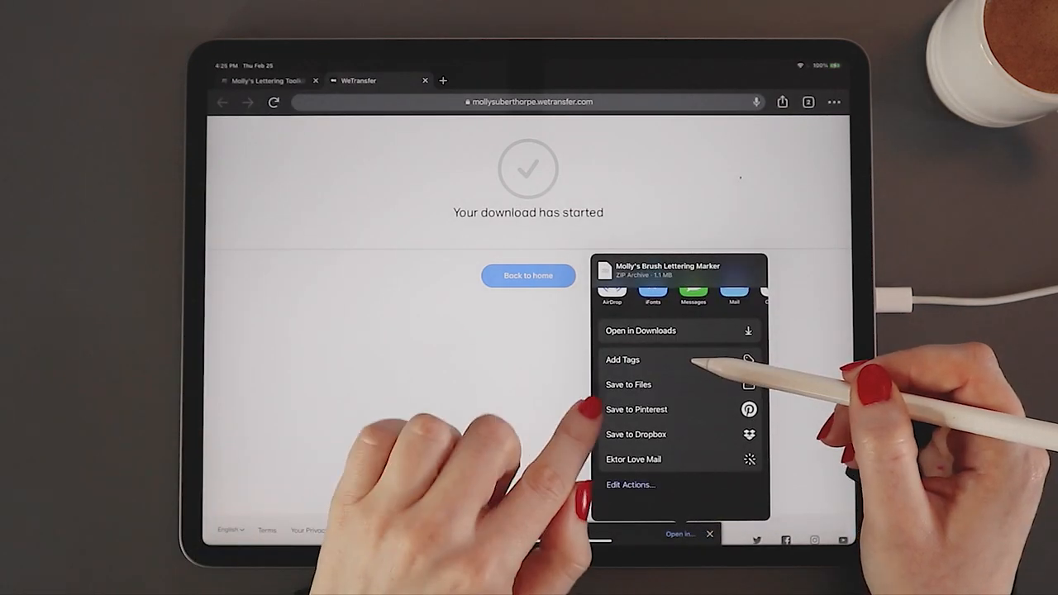
pyautogui.click(627, 384)
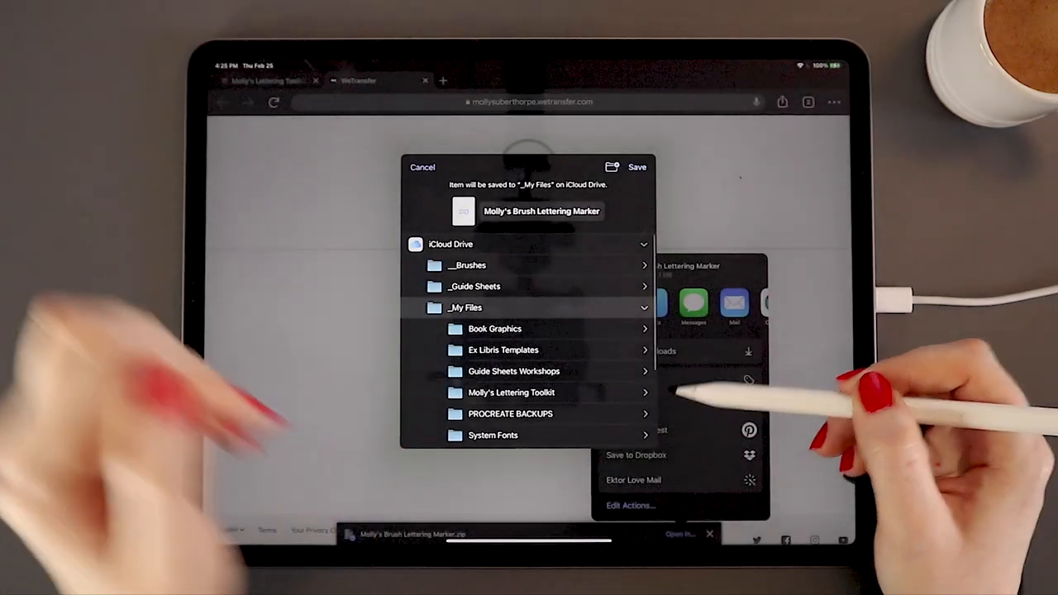
pyautogui.click(469, 265)
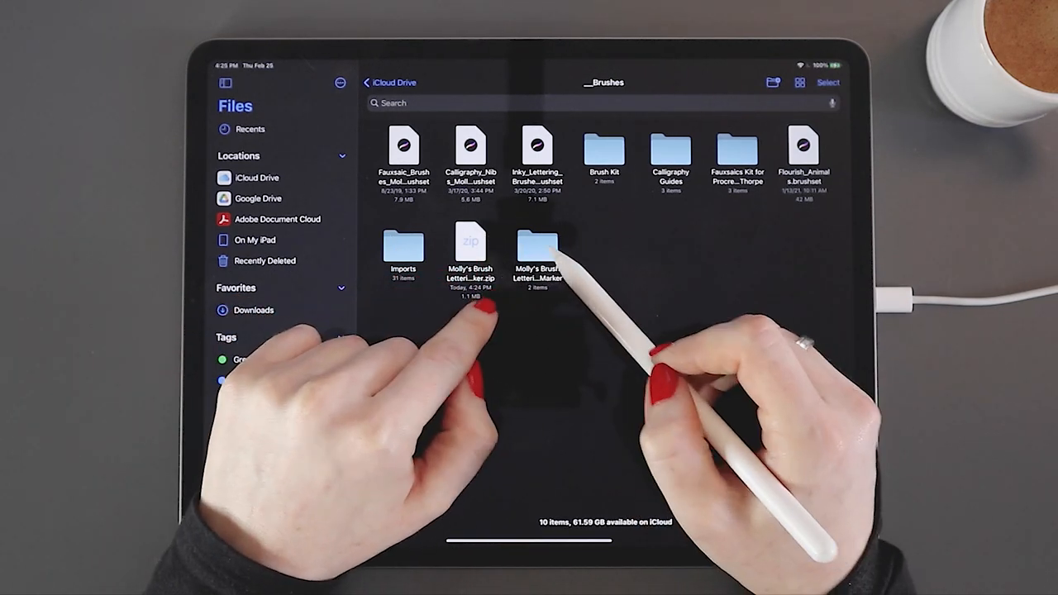
# - Extract the marker brush zip in _Brushes and open the unzipped folder
pyautogui.doubleClick(534, 248)
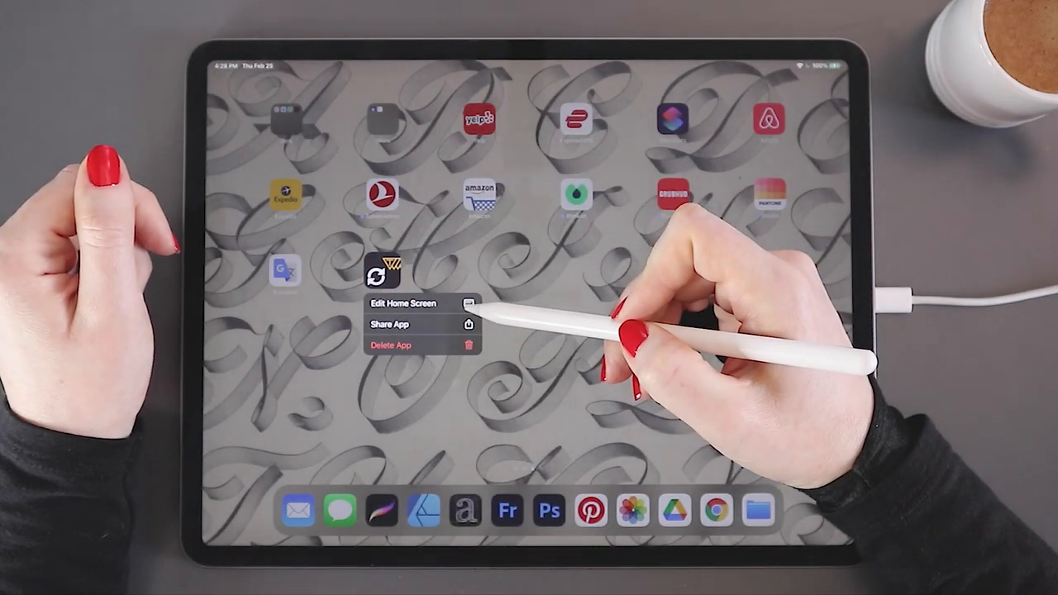
# - Long-press the app icon on the Home Screen to show its quick options
pyautogui.click(404, 302)
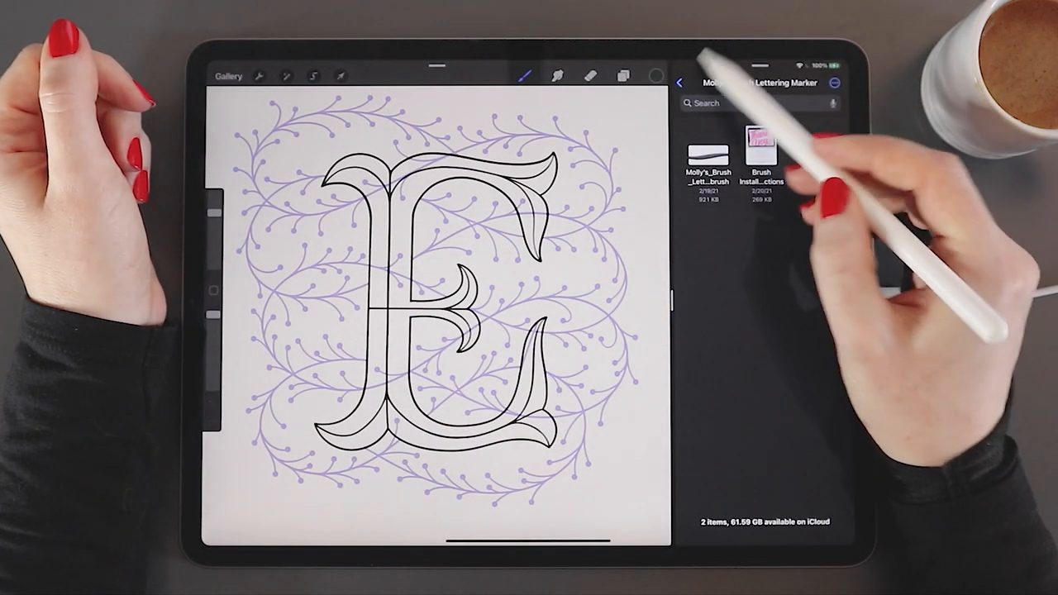
# - In the Split View Files pane, go up to _Brushes and reopen the unzipped marker folder
pyautogui.click(684, 83)
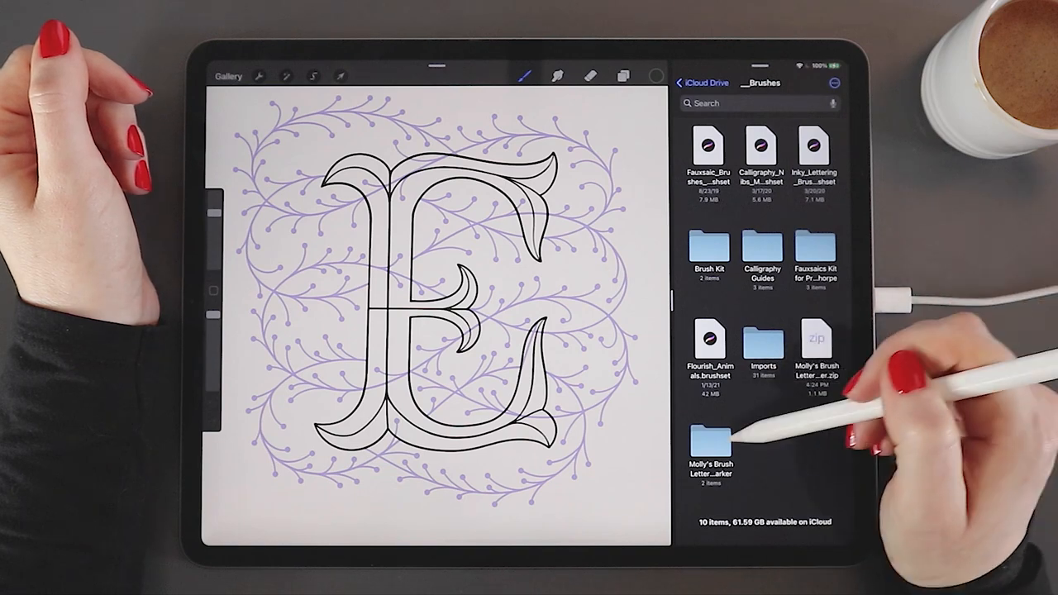
pyautogui.doubleClick(711, 443)
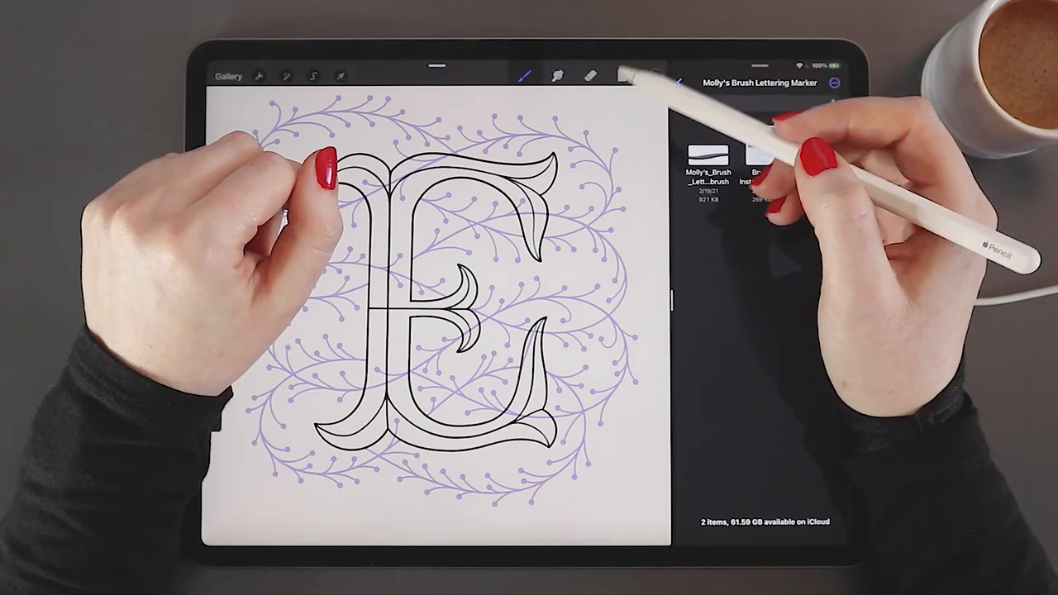
# - Drag the .brush file from Files into the Brush Library to import the marker brush
pyautogui.click(533, 69)
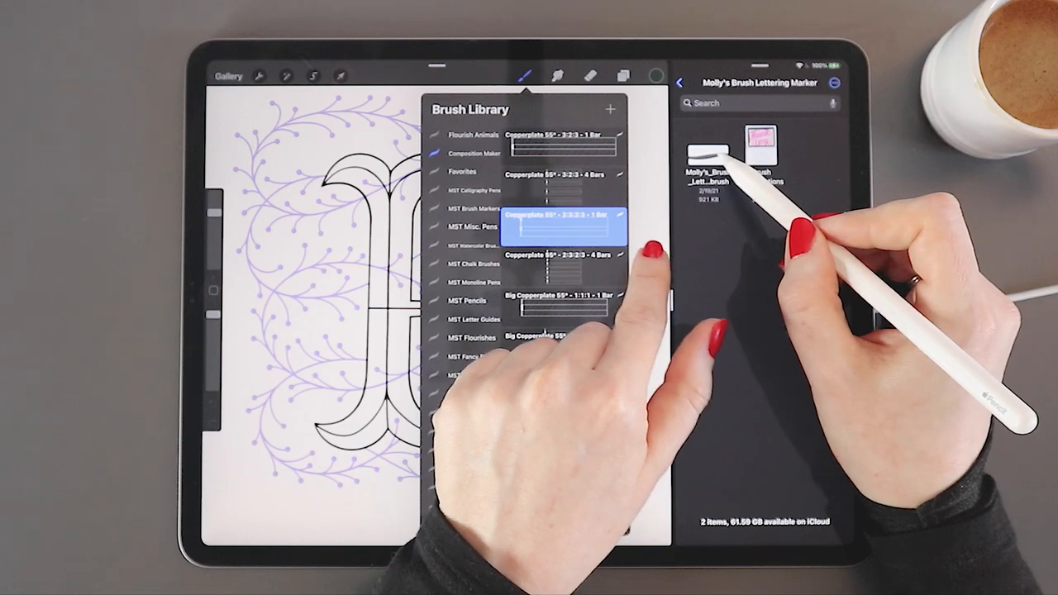
pyautogui.scroll(-3)
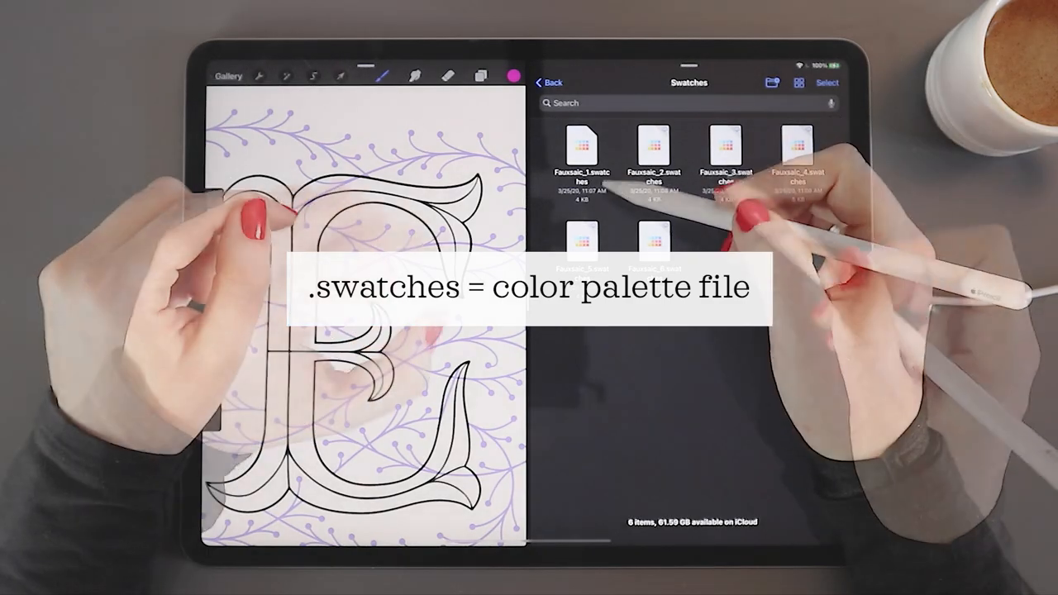
# - Drag the Fausaic 1 .swatches file into the Palettes panel as a new colour palette
pyautogui.click(512, 76)
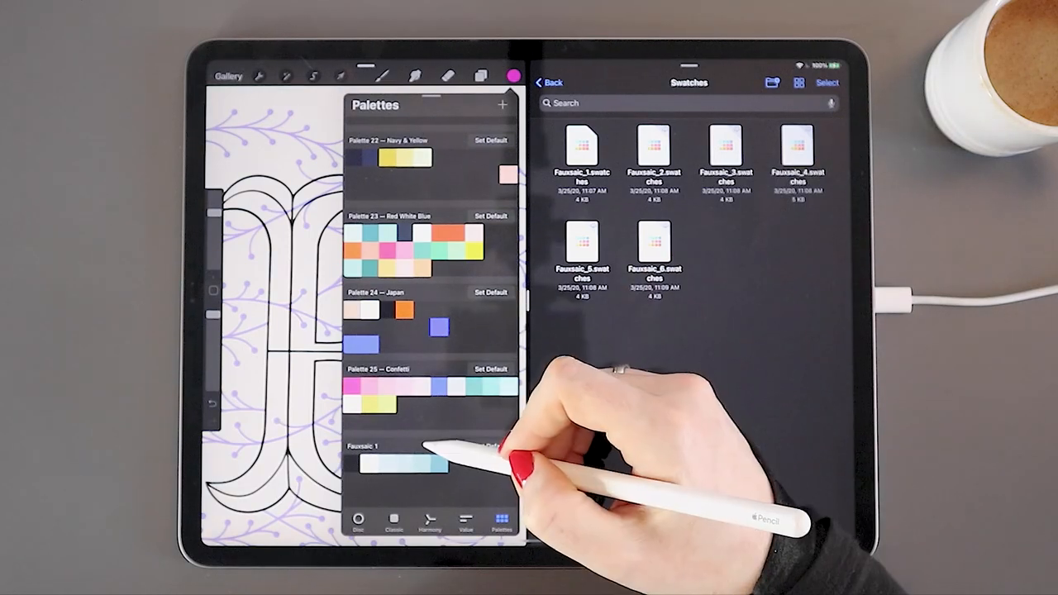
pyautogui.scroll(-3)
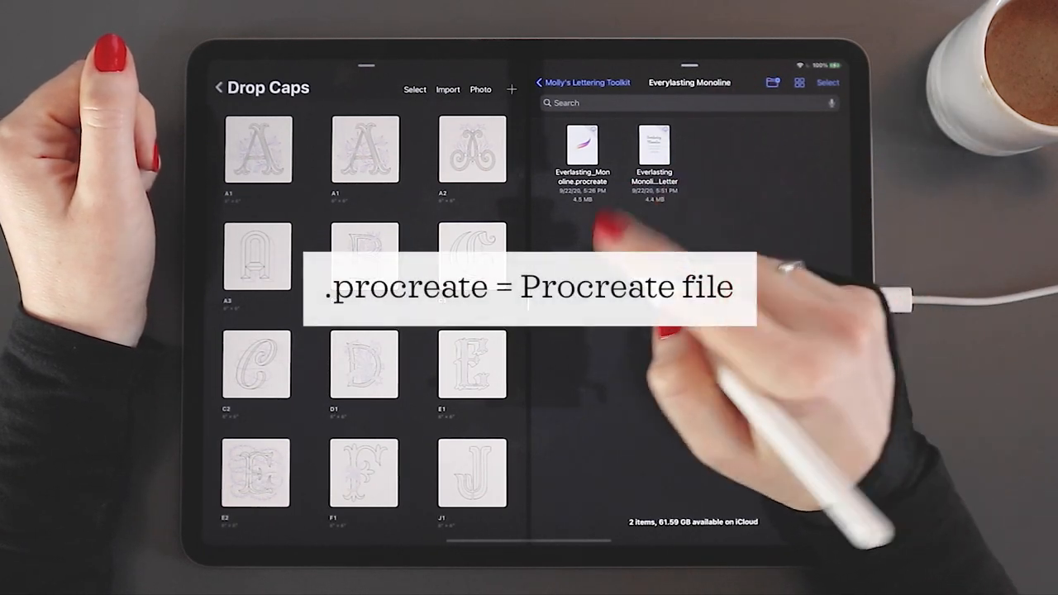
pyautogui.moveTo(702, 214)
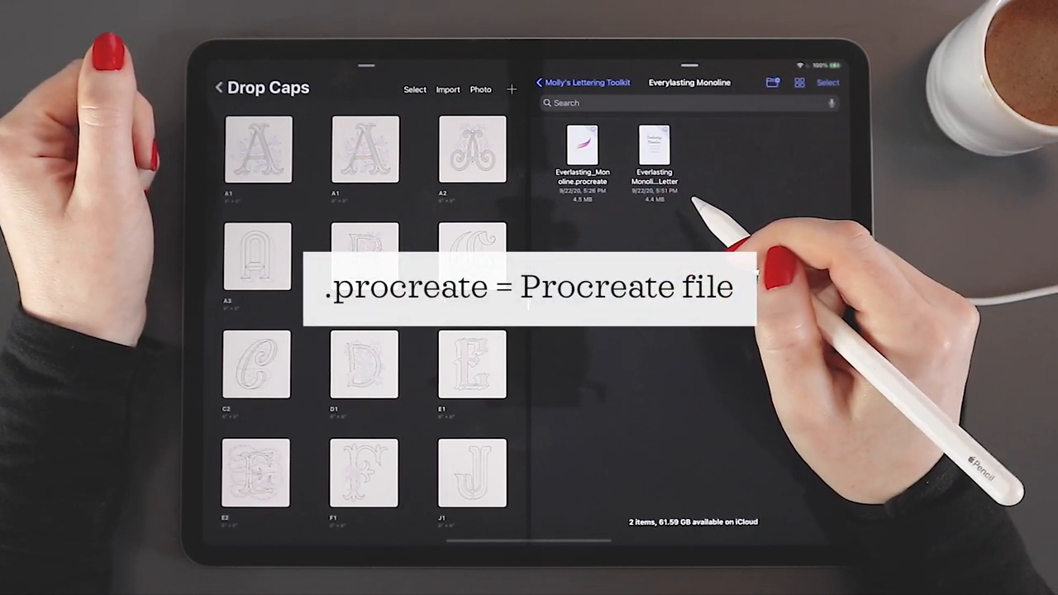